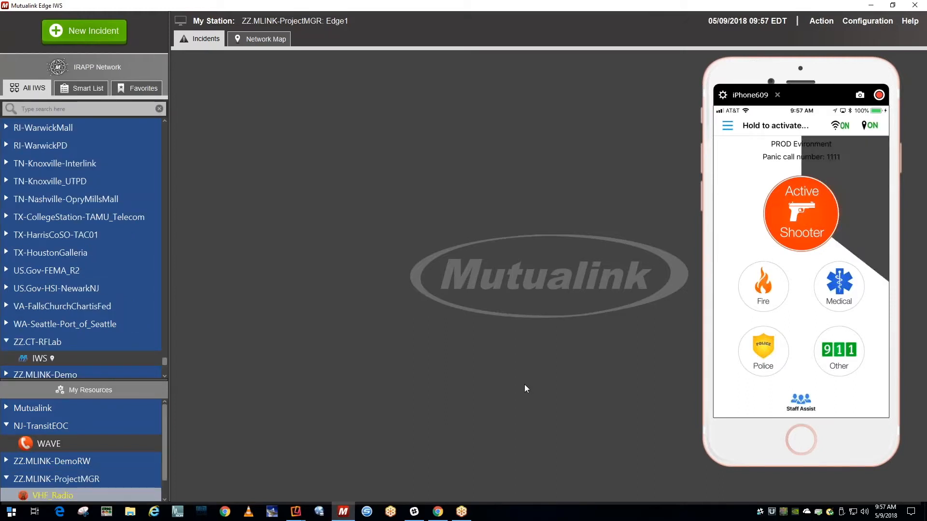
# Receive the RavePanicBot invitation for the PANIC-Westford/Doran incident in IWS.
pyautogui.click(800, 213)
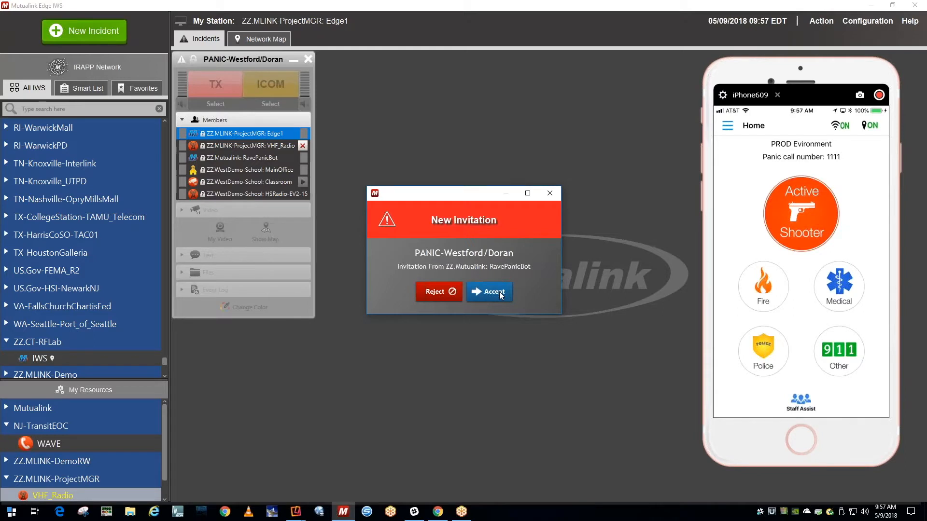
# Accept the invitation and bring up the live ZZ.WestDemo-School: Classroom camera feed.
pyautogui.click(488, 291)
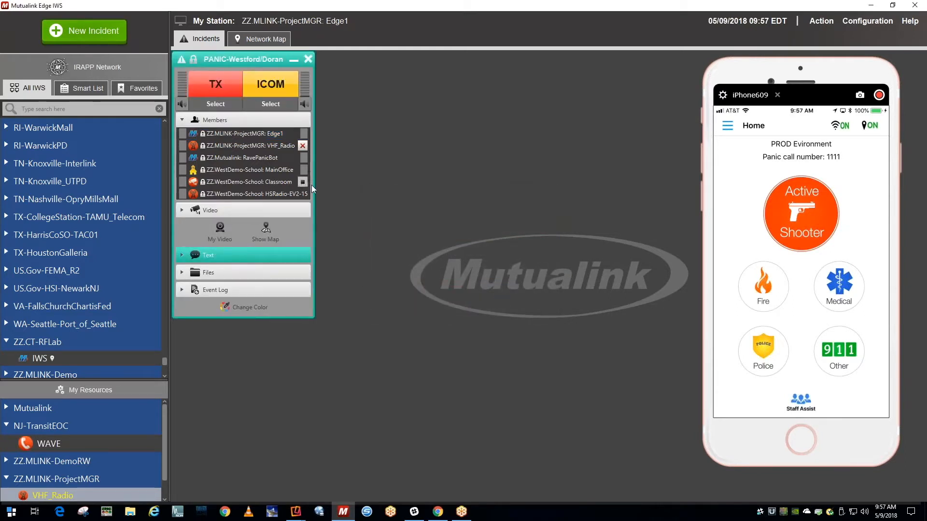
pyautogui.moveTo(366, 203)
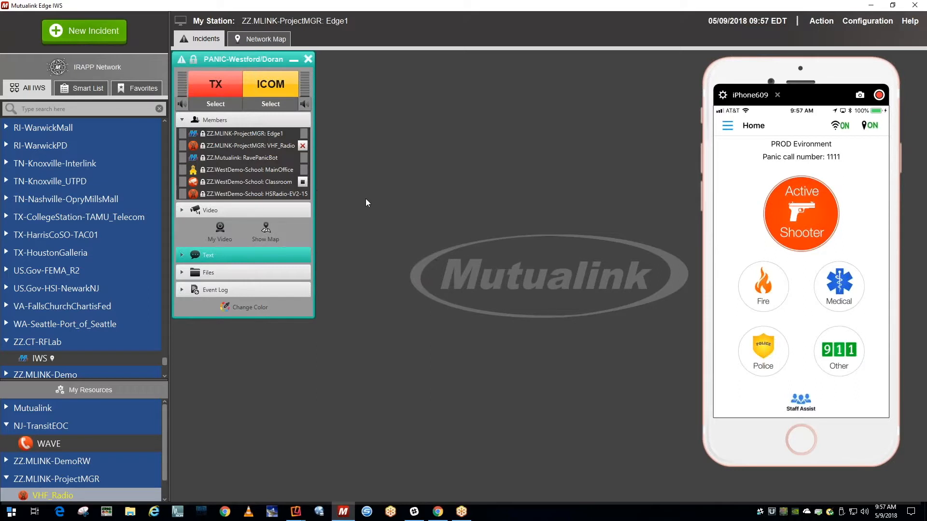
pyautogui.click(209, 209)
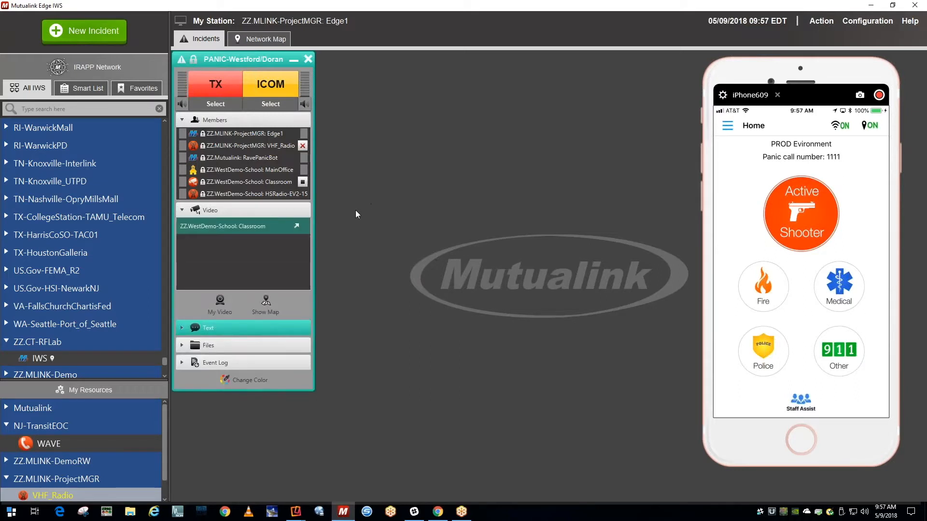
pyautogui.moveTo(300, 230)
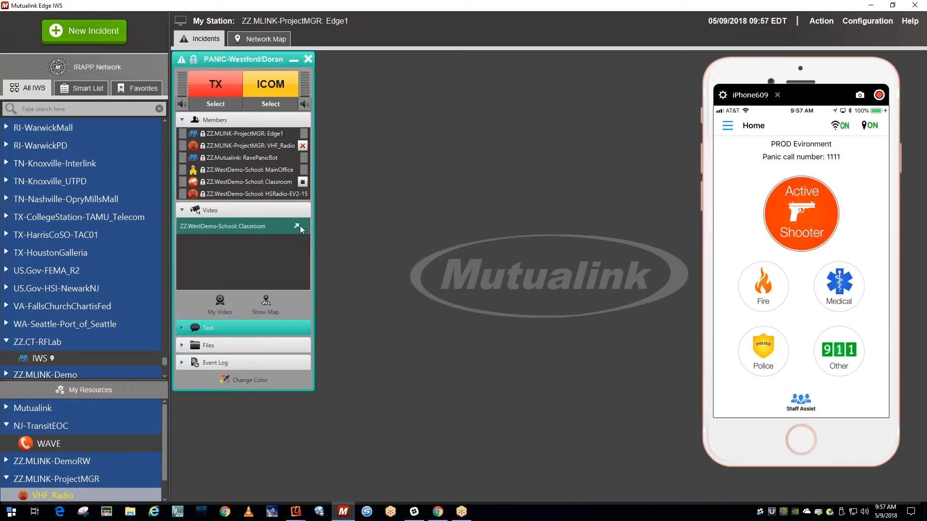
pyautogui.click(297, 226)
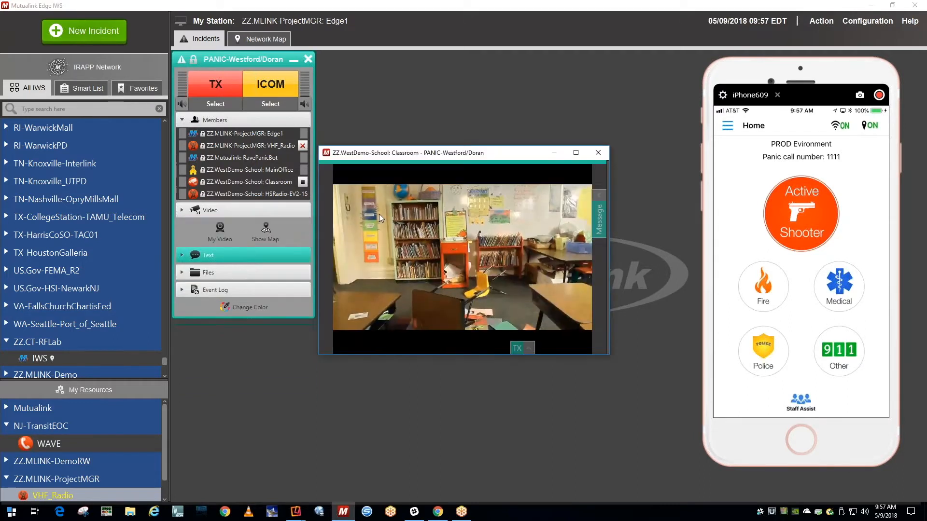
pyautogui.click(271, 84)
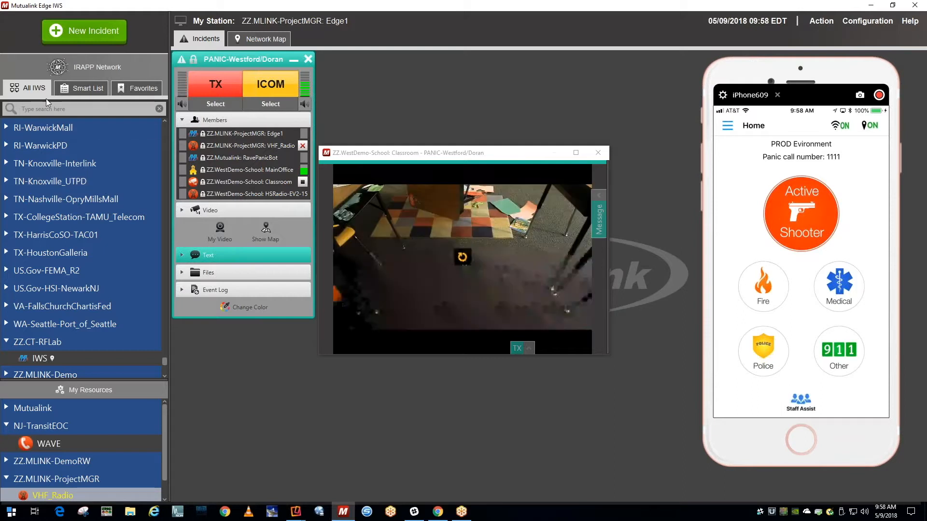
pyautogui.click(270, 83)
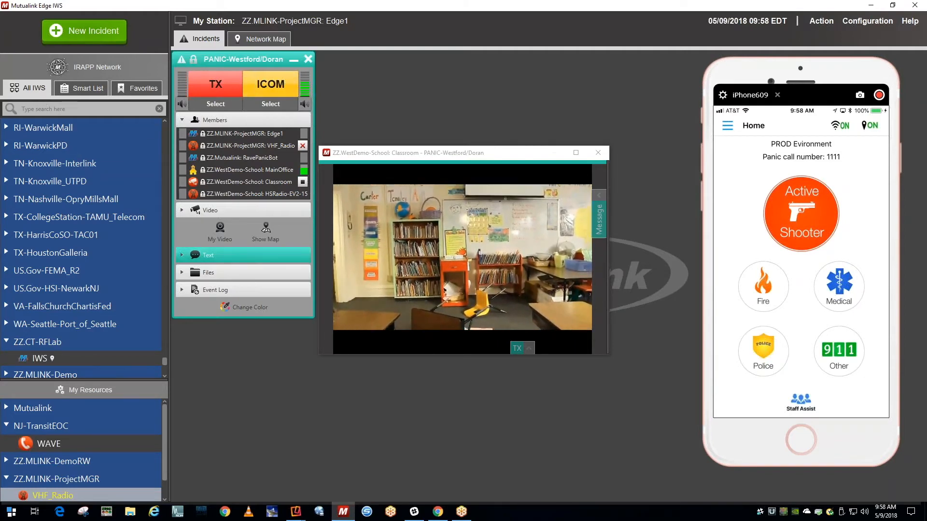
# Search 'roll' to add RollCall3 and RollCall-VHF radios to the incident, then clear the search.
pyautogui.write('roll')
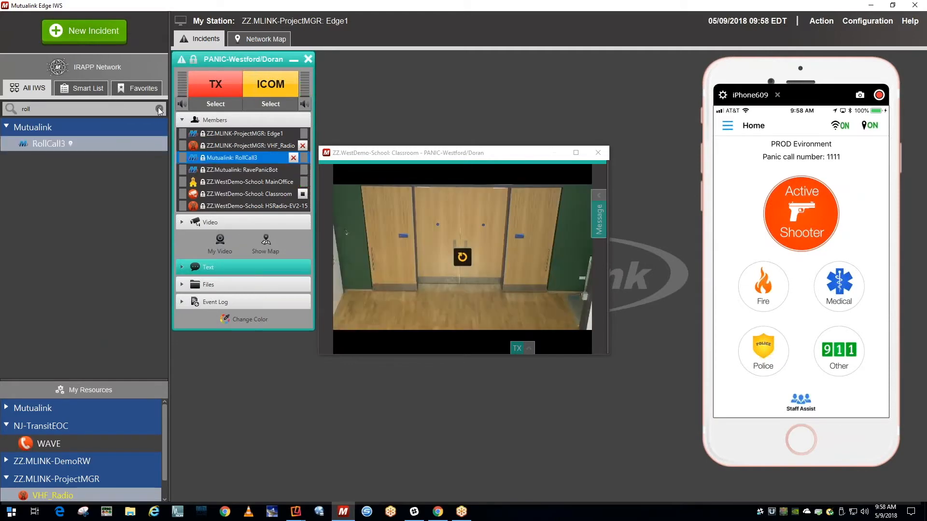
pyautogui.click(159, 110)
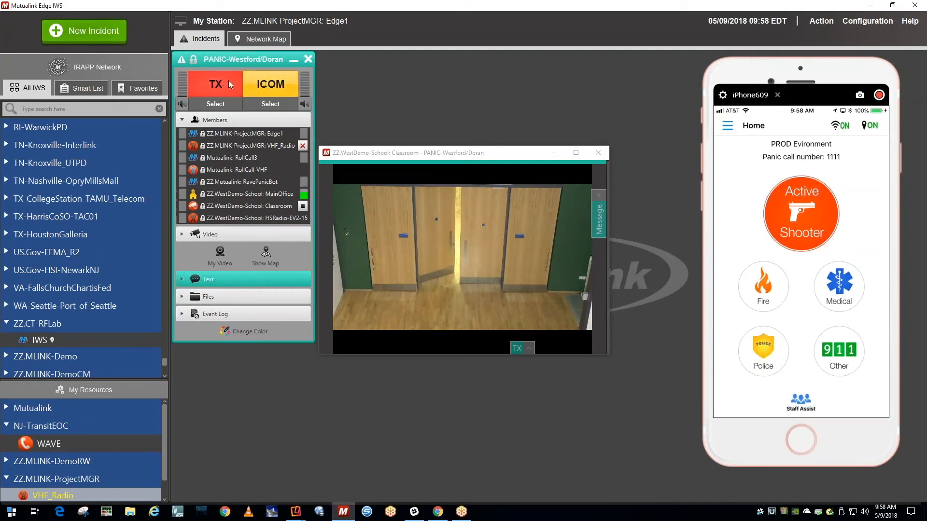
pyautogui.click(215, 83)
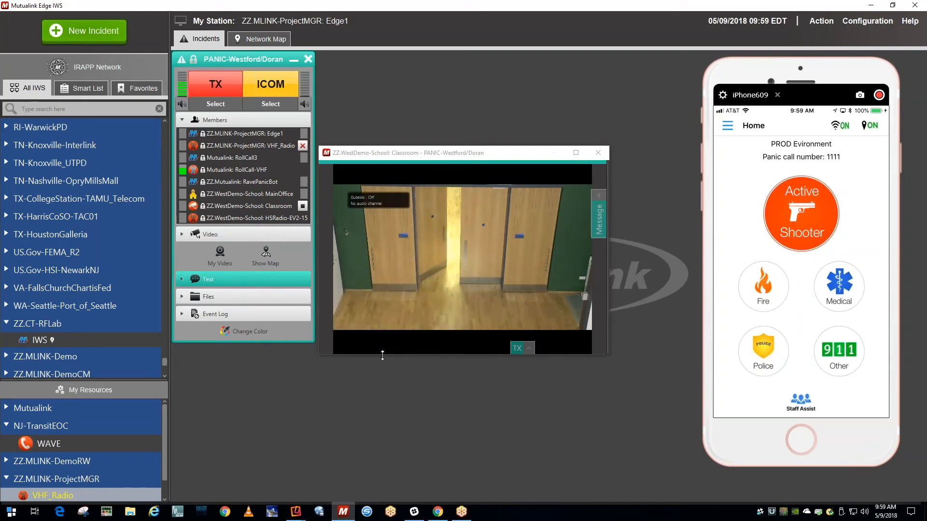
pyautogui.moveTo(410, 389)
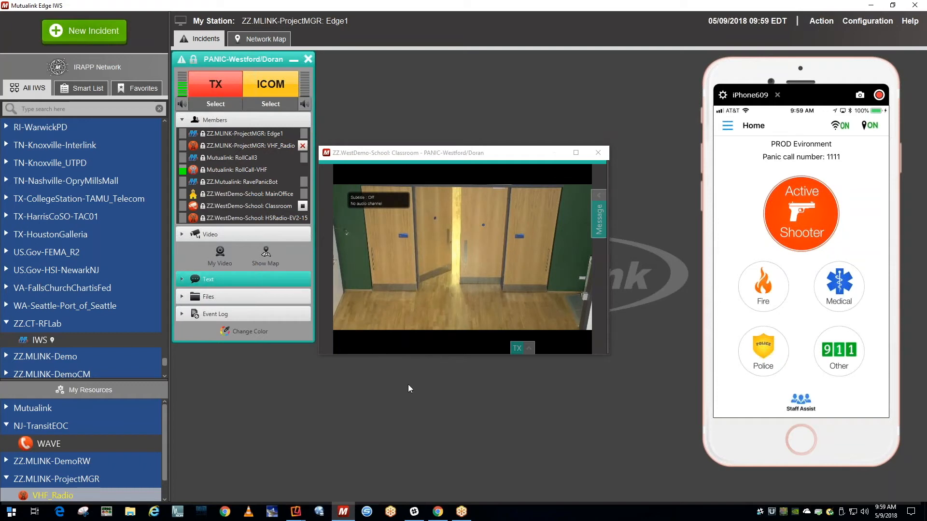